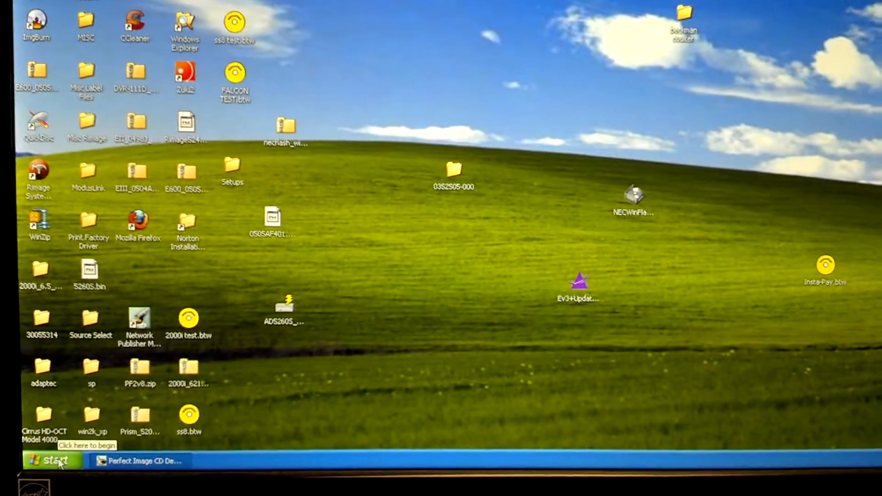
Step: Open the Printers and Faxes folder from the Start menu
click(51, 459)
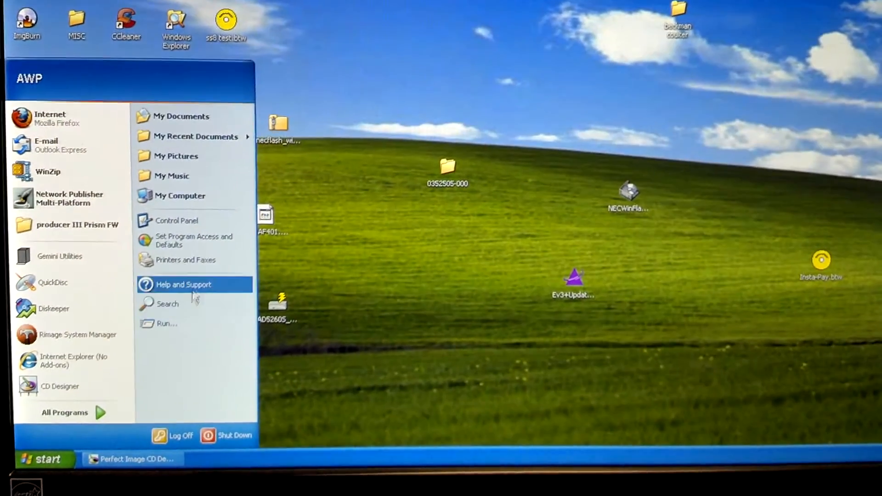
click(184, 259)
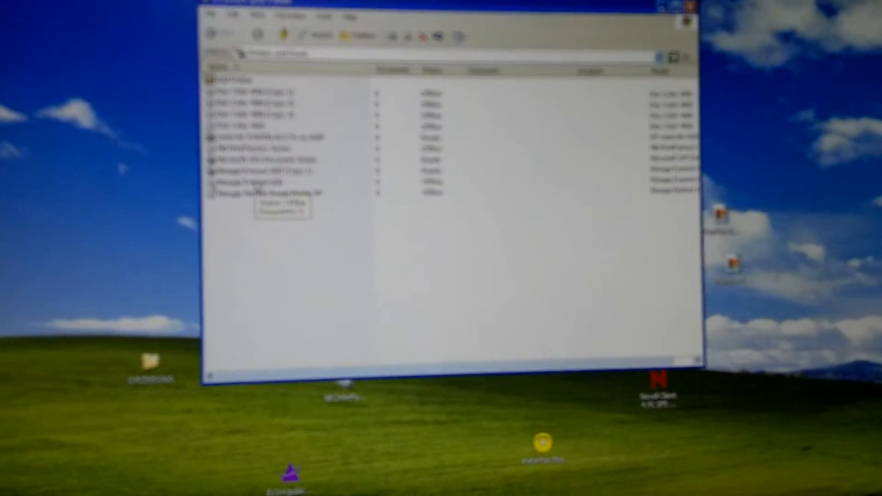
Step: Open Printing Preferences for Rimage Everest 600 (Copy 1) from its context menu
click(253, 234)
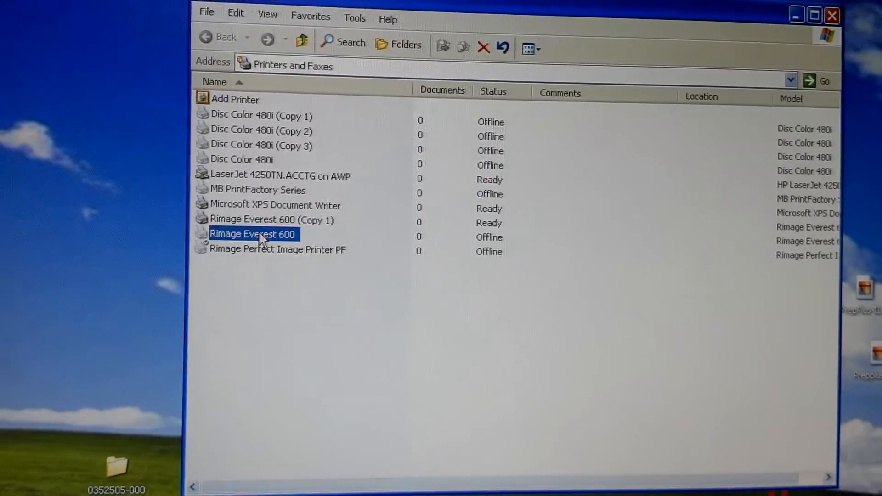
right_click(252, 234)
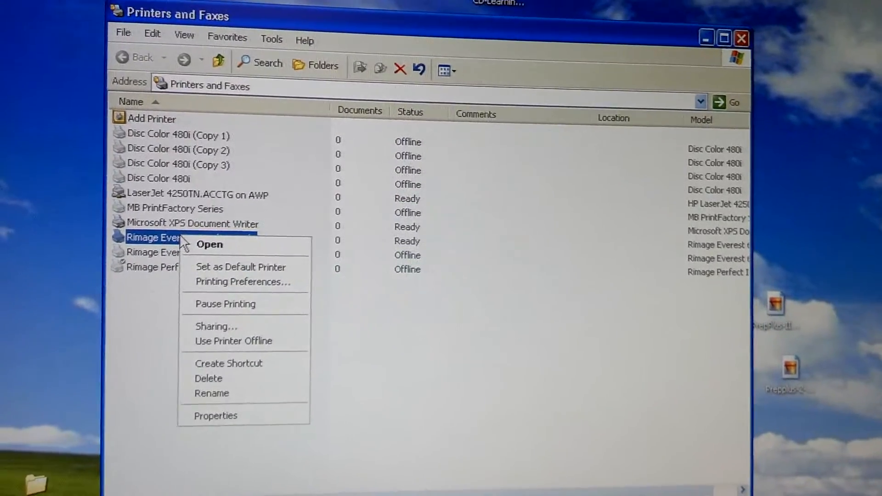
mouse_move(242, 271)
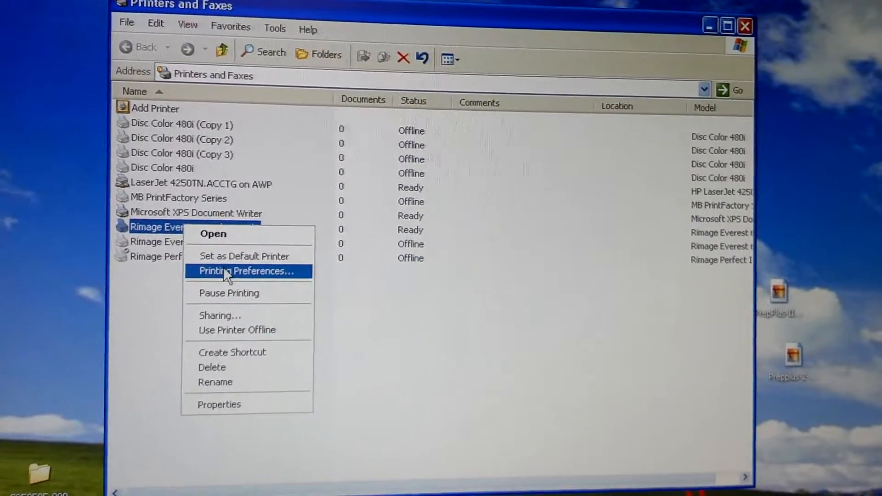
click(246, 272)
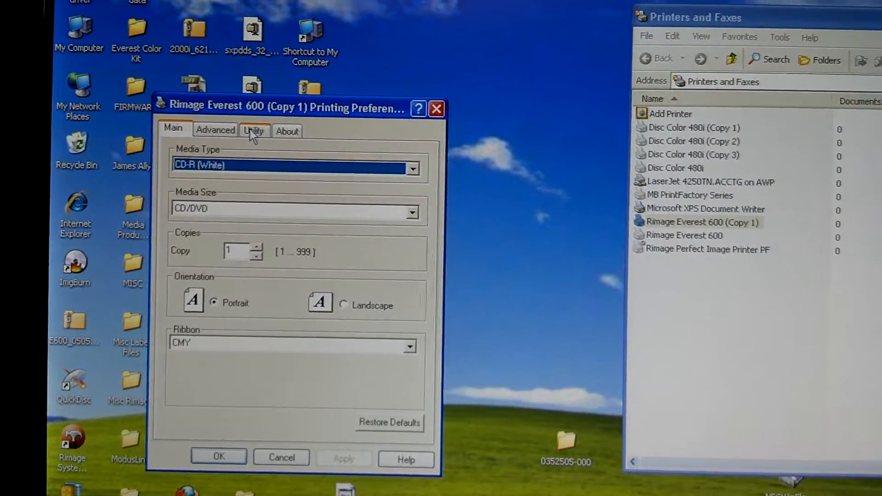
Step: Switch to the Utility tab to launch the Status Monitor for Copy 1
click(253, 131)
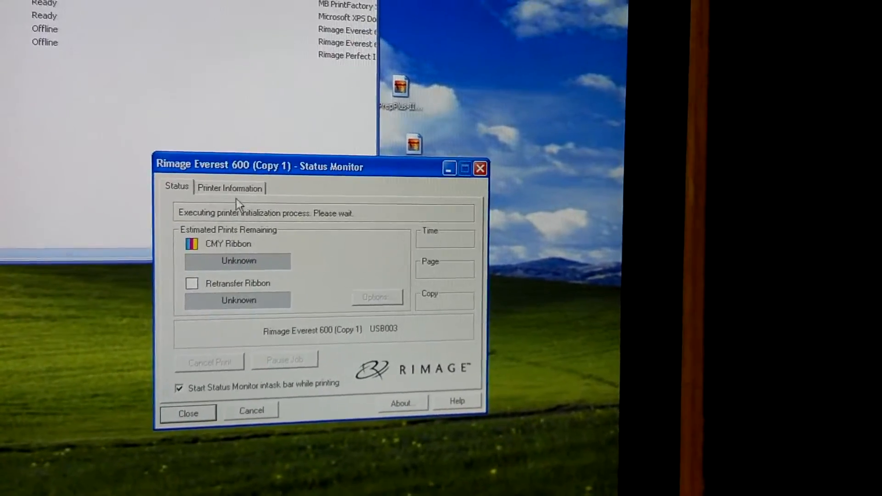
Step: Show Printer Information and open Print Alignment Settings (horizontal 44, vertical 2)
click(229, 188)
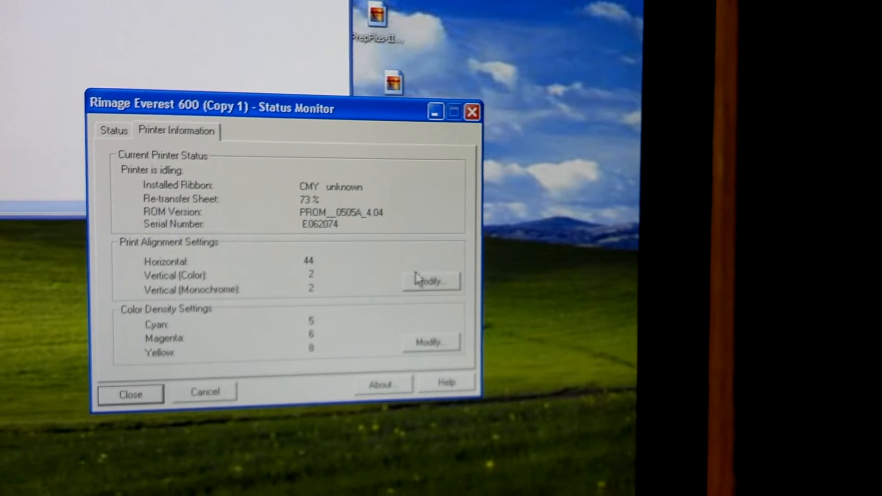
click(431, 281)
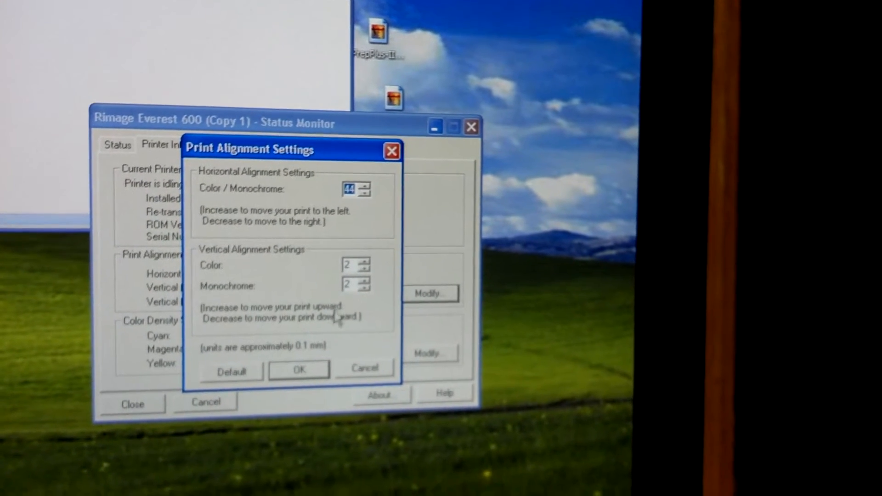
Step: Close alignment settings and view status: idling, retransfer ribbon 73%, 365 prints
click(298, 370)
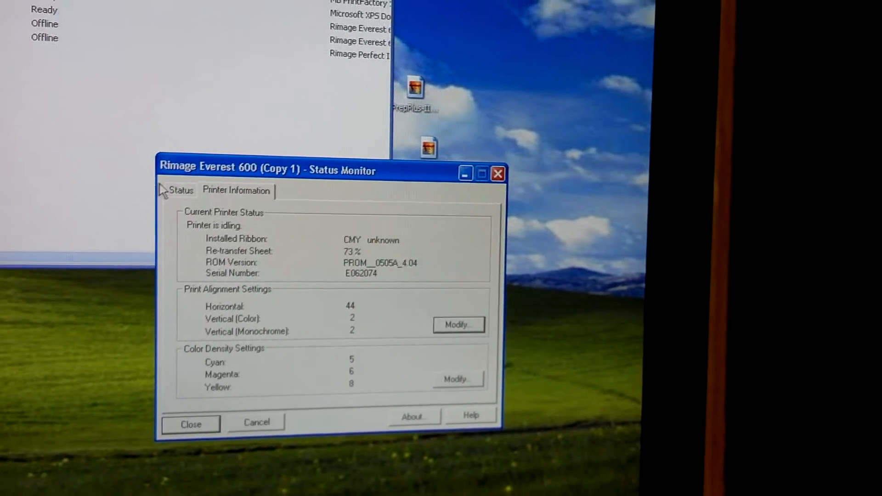
click(180, 190)
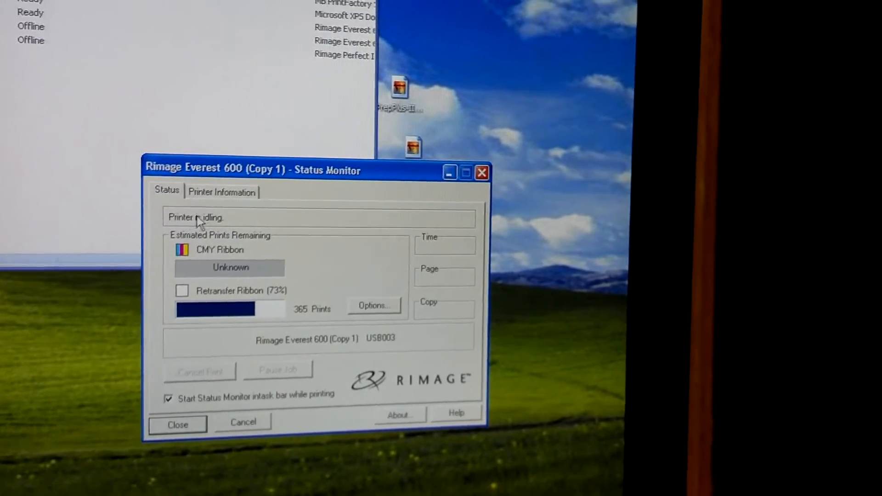